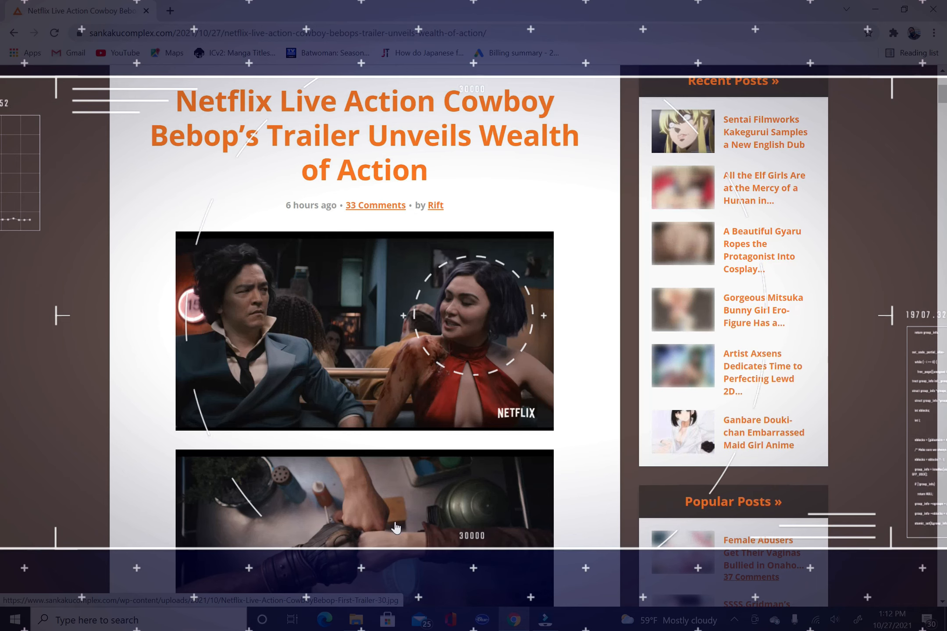
{"action": "mouse_move", "coordinate": [799, 336]}
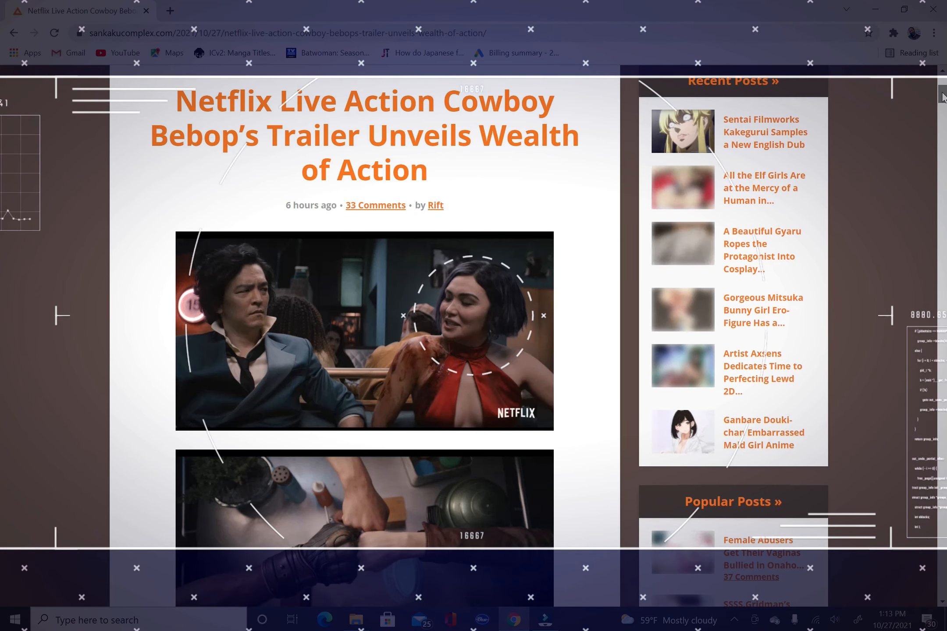
- Read down the Cowboy Bebop article until the embedded official trailer is in view
{"action": "scroll", "scroll_direction": "down", "scroll_amount": 3}
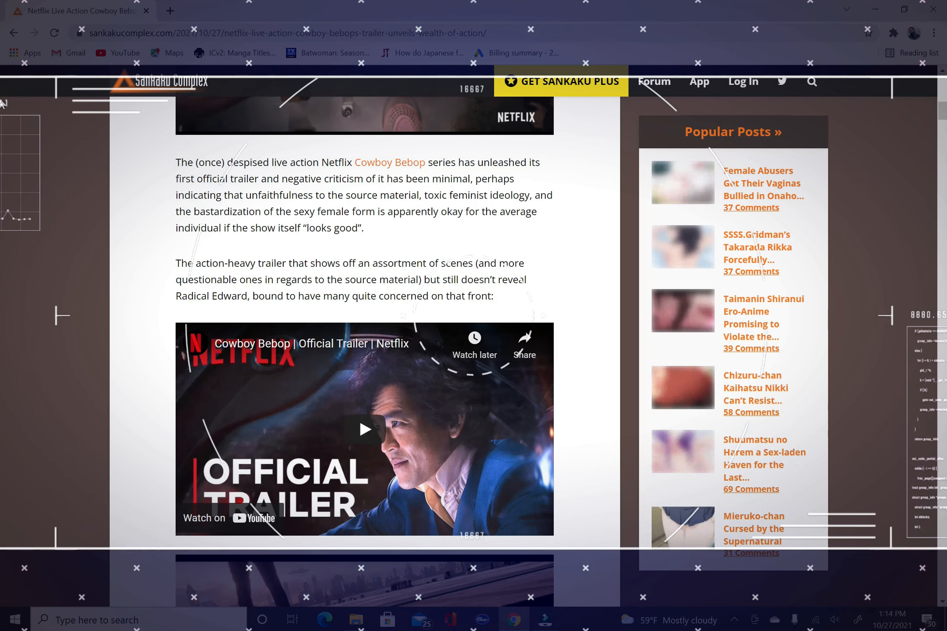
- Browse the Netflix screenshot gallery, view the diner scene enlarged, then return to the gallery
{"action": "scroll", "scroll_direction": "down", "scroll_amount": 3}
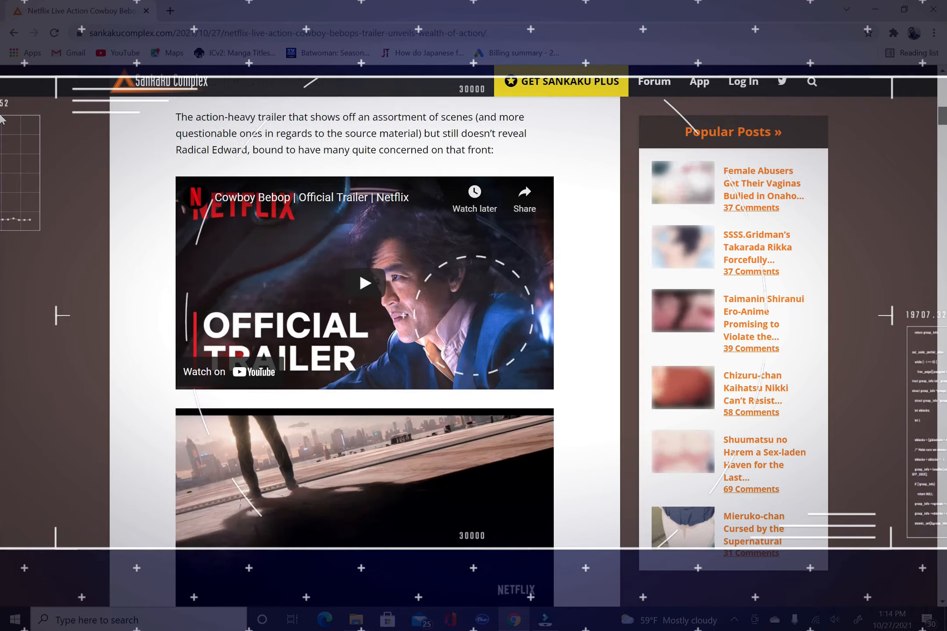
{"action": "scroll", "scroll_direction": "down", "scroll_amount": 3}
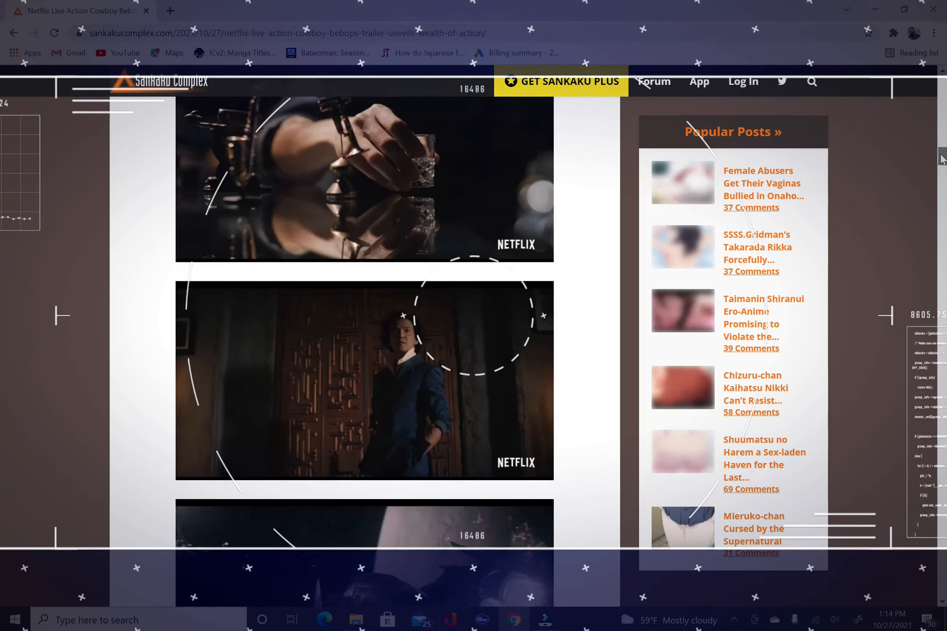
{"action": "scroll", "scroll_direction": "down", "scroll_amount": 3}
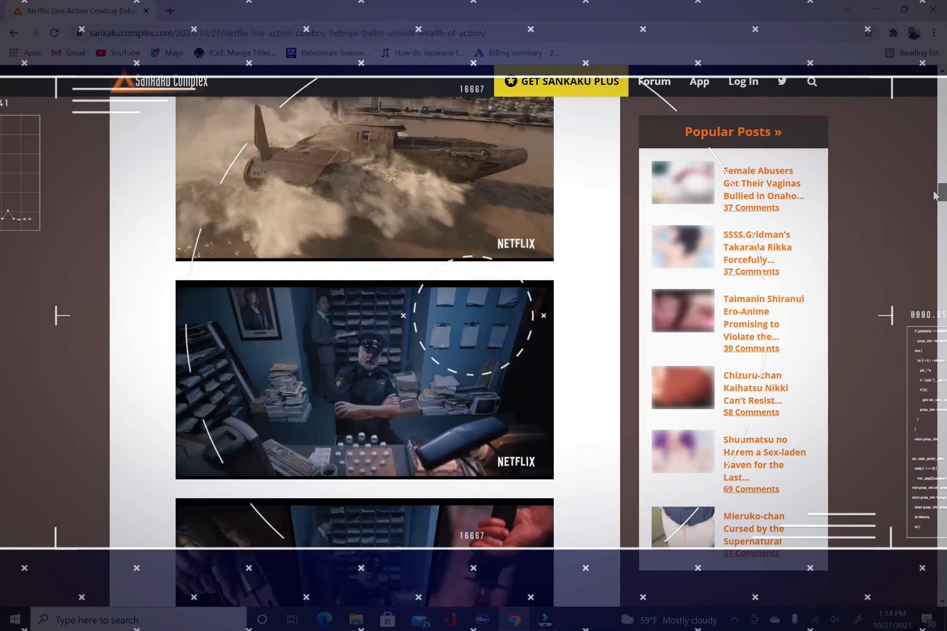
{"action": "scroll", "scroll_direction": "down", "scroll_amount": 3}
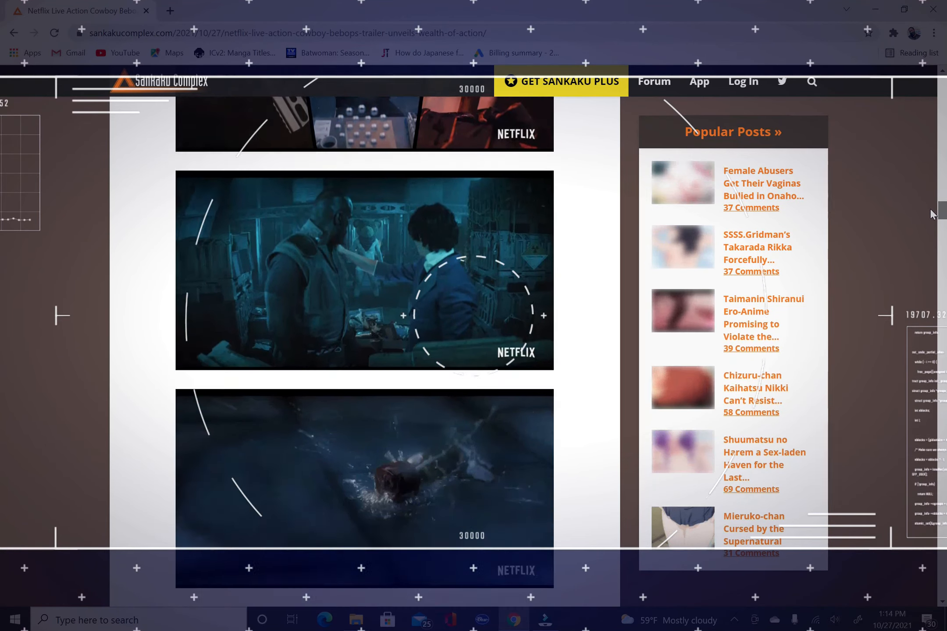
{"action": "scroll", "scroll_direction": "down", "scroll_amount": 3}
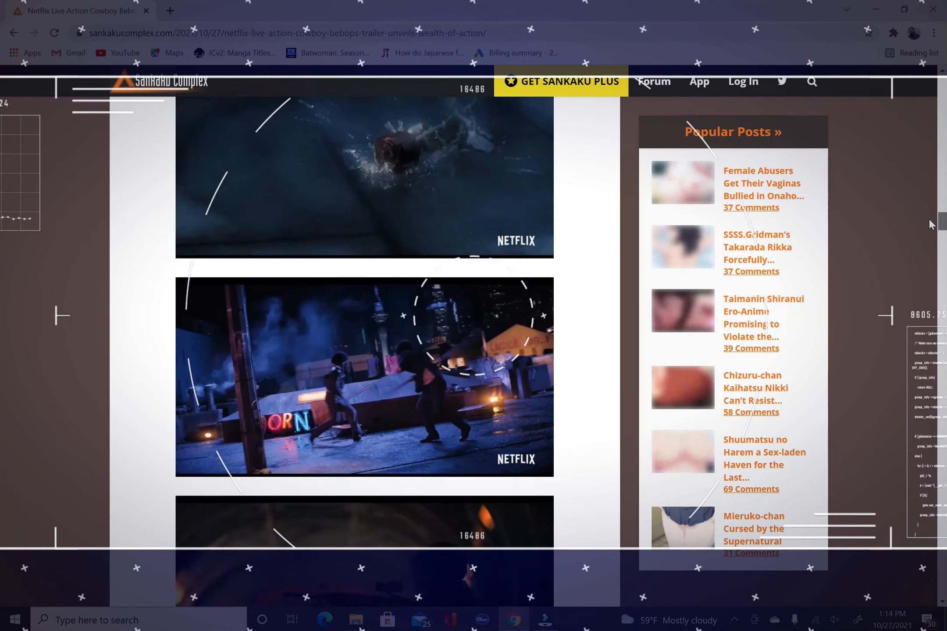
{"action": "scroll", "scroll_direction": "down", "scroll_amount": 3}
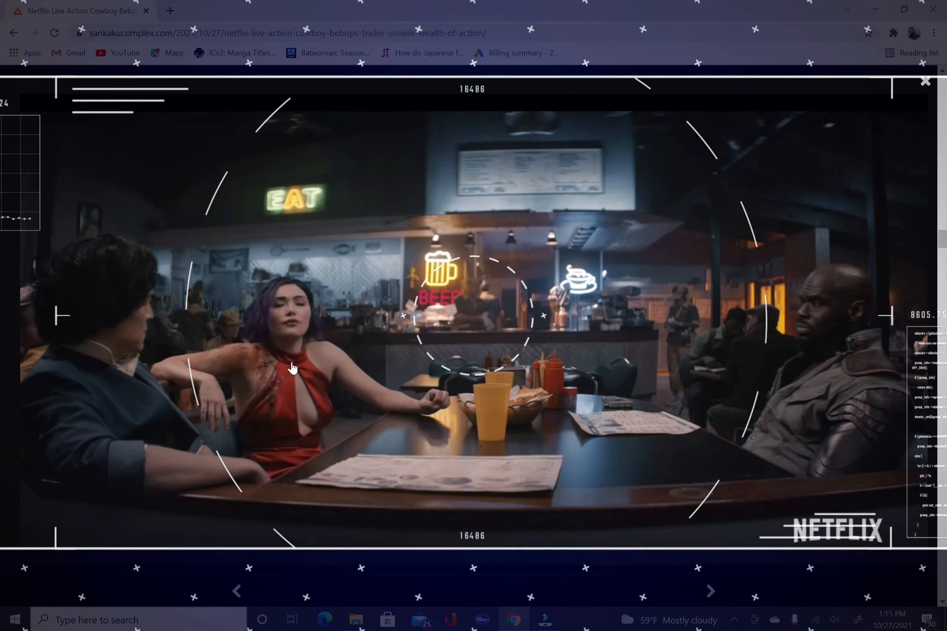
{"action": "mouse_move", "coordinate": [359, 448]}
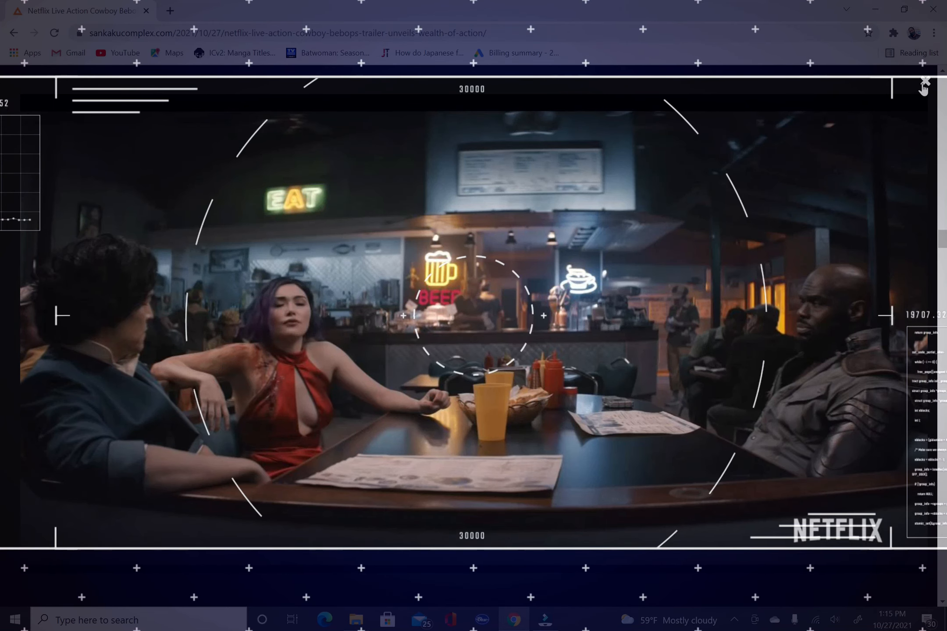
{"action": "left_click", "coordinate": [923, 81]}
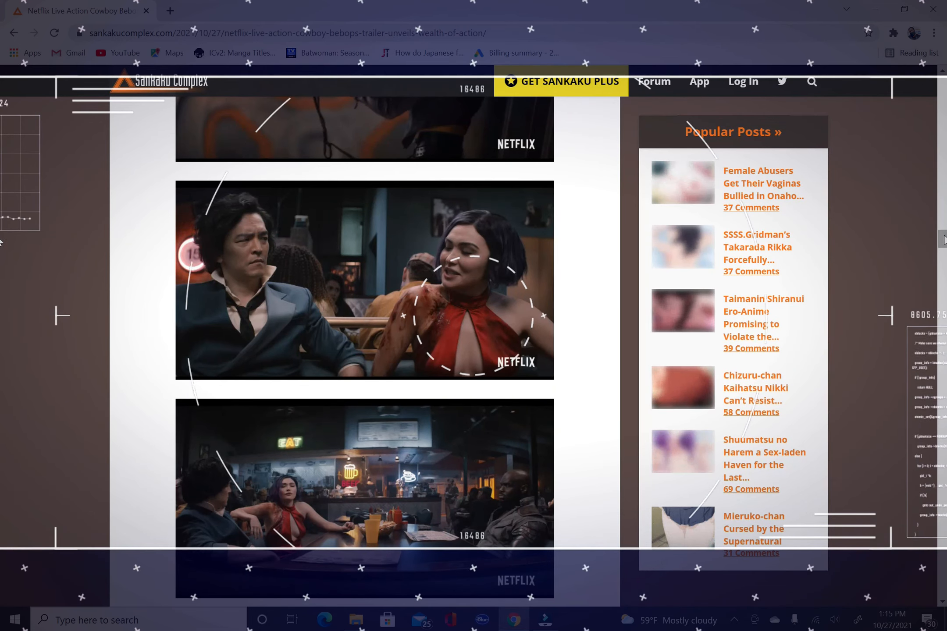
- Move past the remaining trailer stills until the YouTube viewer-comments image is reached
{"action": "scroll", "scroll_direction": "down", "scroll_amount": 3}
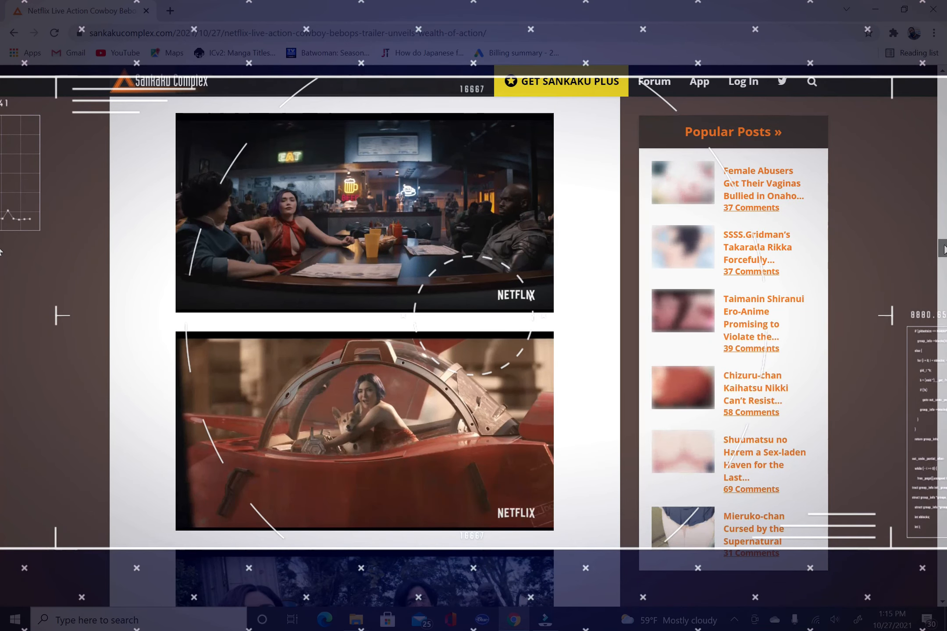
{"action": "scroll", "scroll_direction": "down", "scroll_amount": 3}
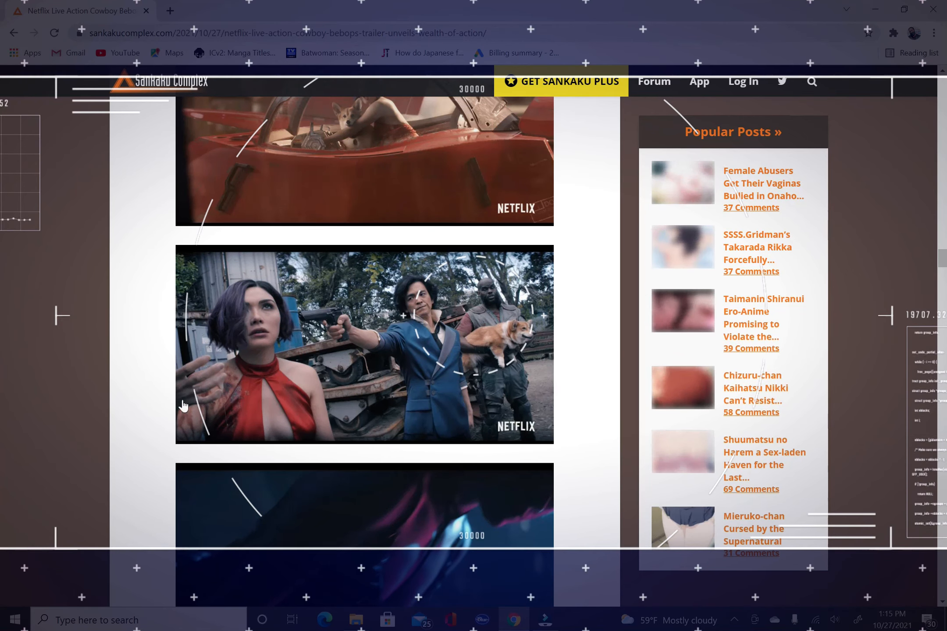
{"action": "mouse_move", "coordinate": [932, 86]}
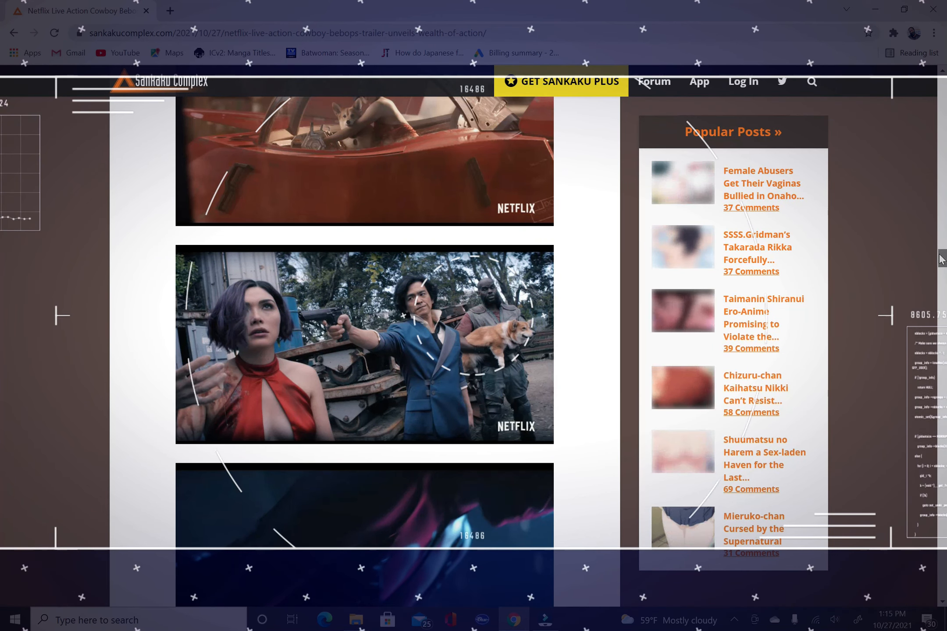
{"action": "scroll", "scroll_direction": "down", "scroll_amount": 3}
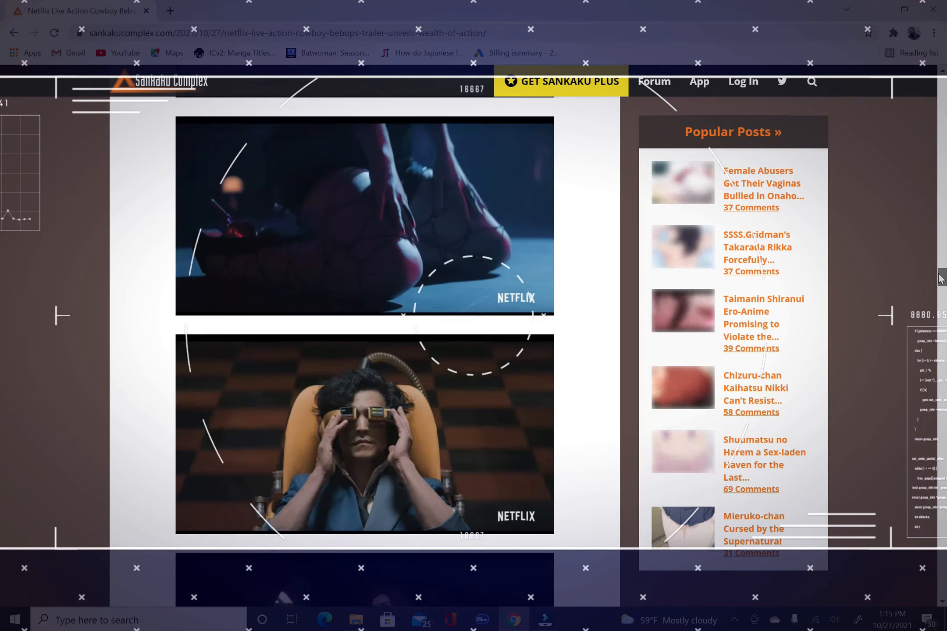
{"action": "scroll", "scroll_direction": "down", "scroll_amount": 3}
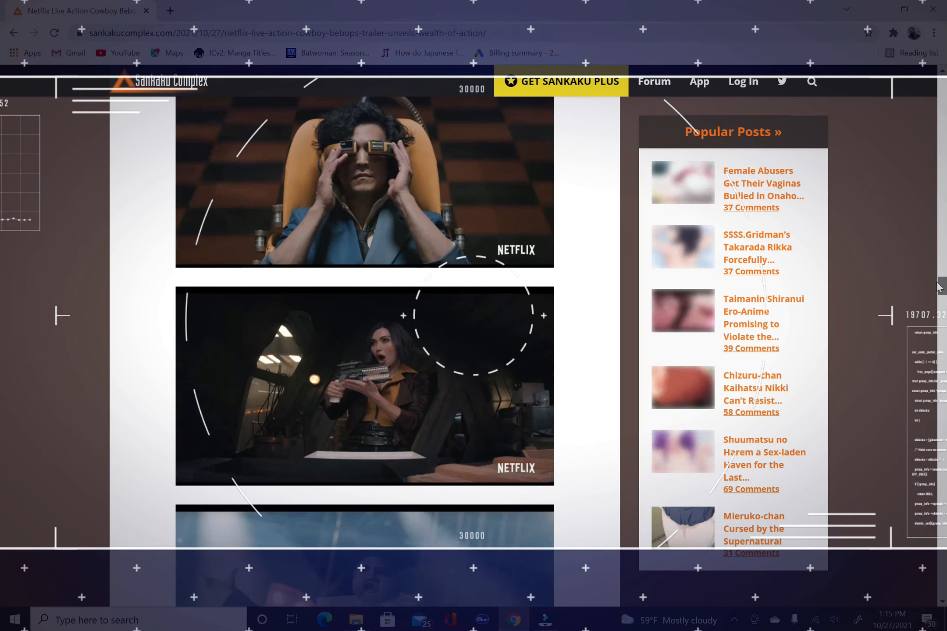
{"action": "scroll", "scroll_direction": "down", "scroll_amount": 3}
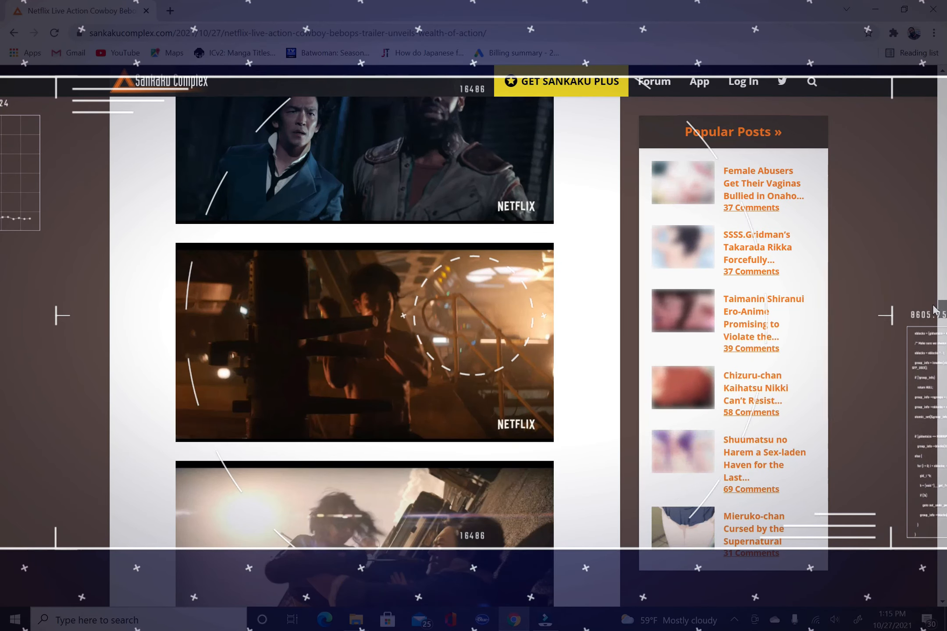
{"action": "scroll", "scroll_direction": "down", "scroll_amount": 3}
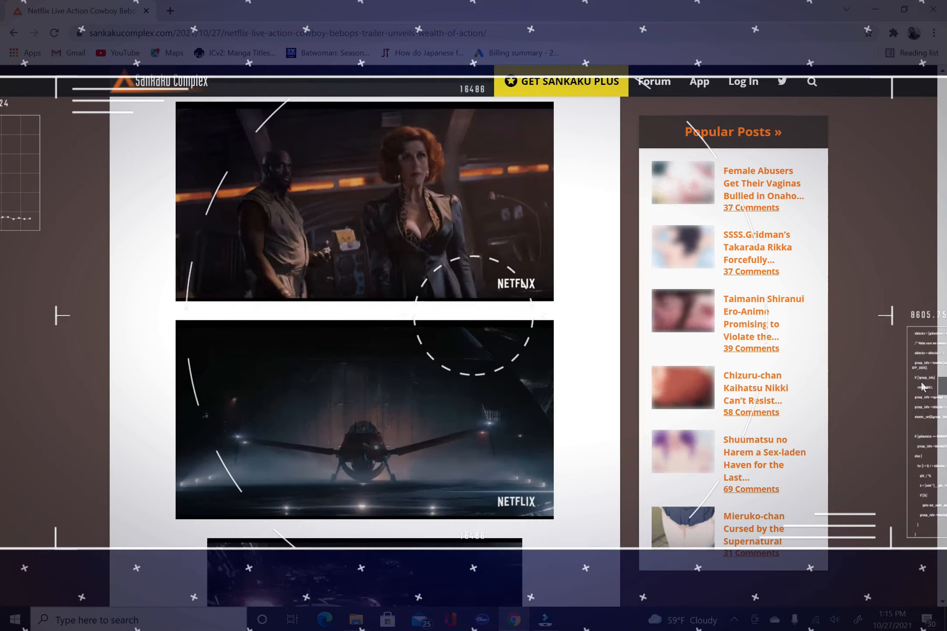
{"action": "scroll", "scroll_direction": "down", "scroll_amount": 3}
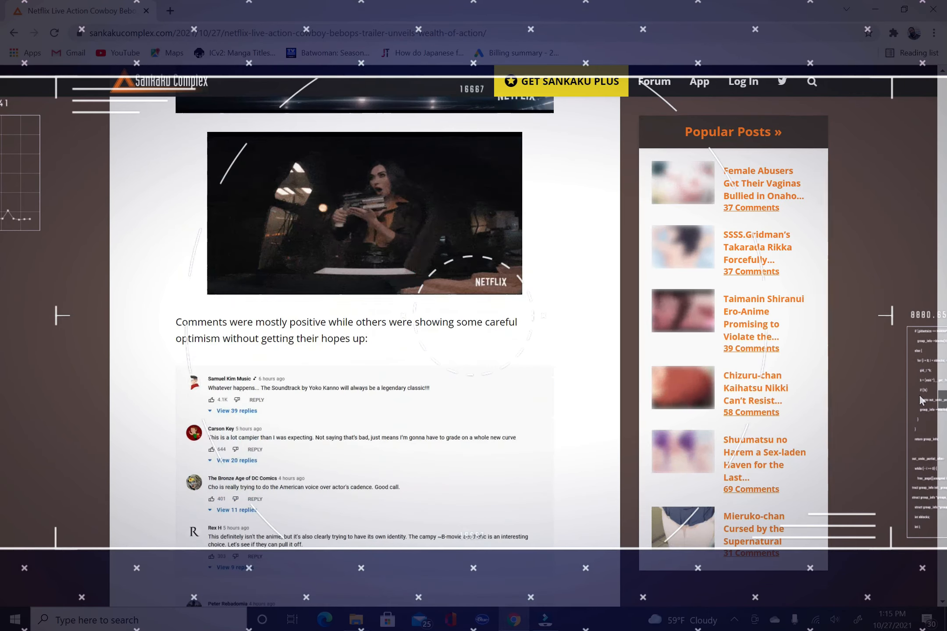
{"action": "scroll", "scroll_direction": "down", "scroll_amount": 3}
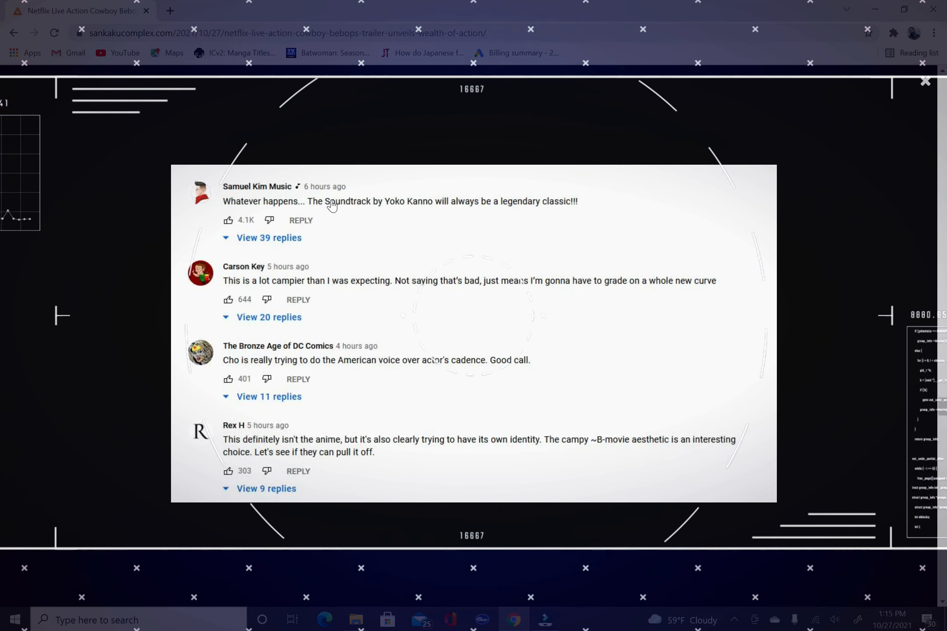
{"action": "mouse_move", "coordinate": [483, 204]}
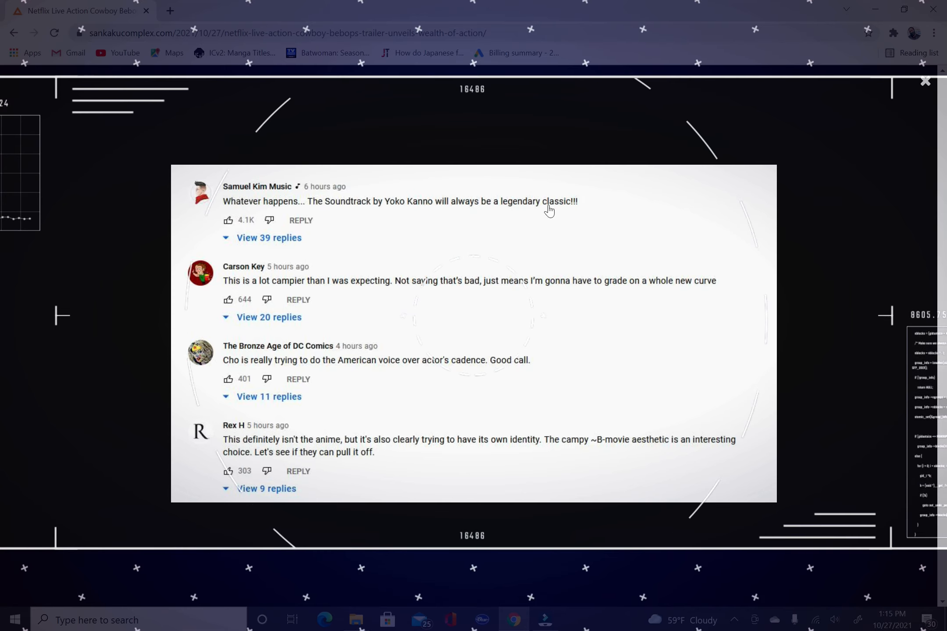
{"action": "mouse_move", "coordinate": [392, 265]}
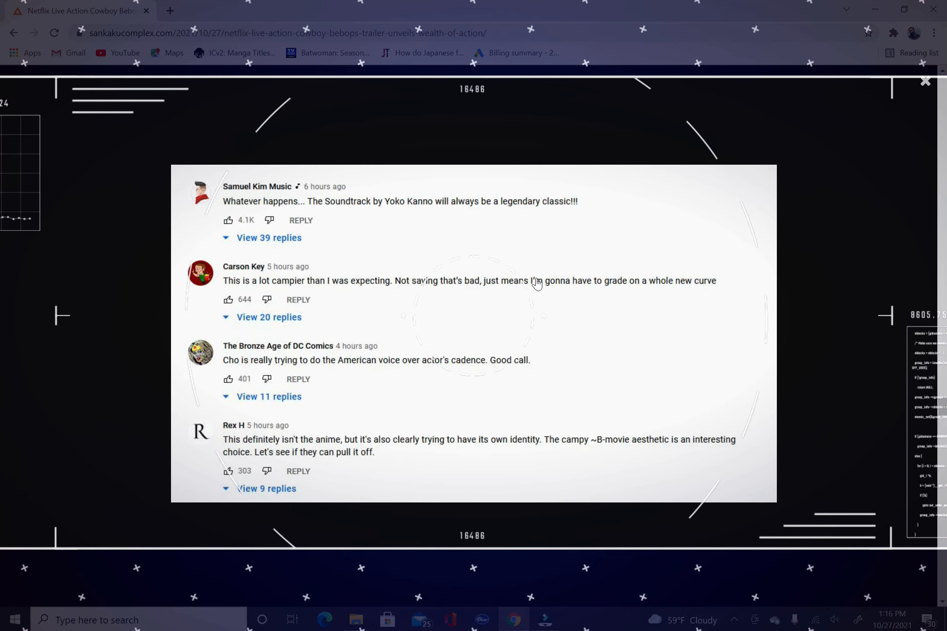
{"action": "mouse_move", "coordinate": [699, 293]}
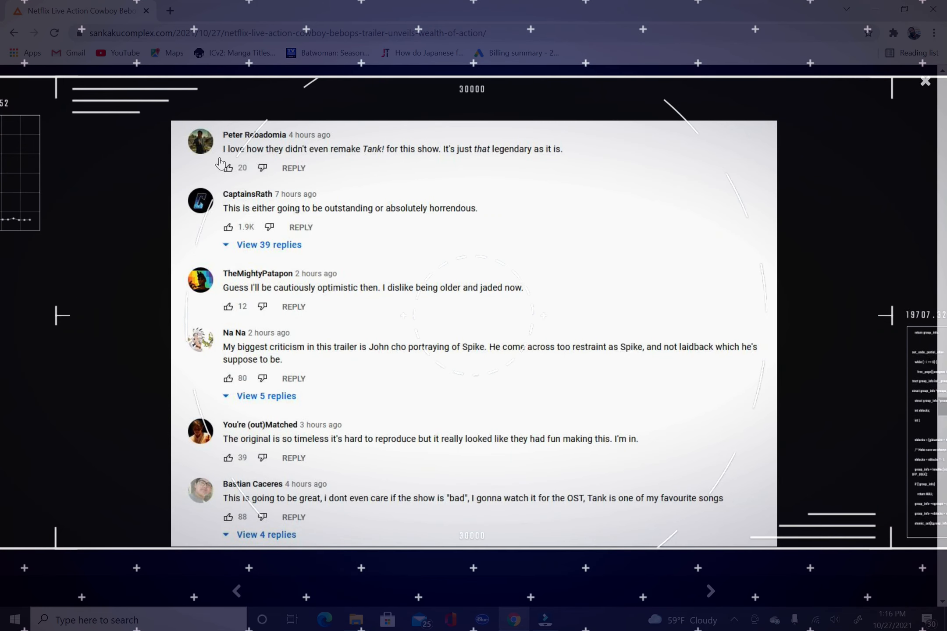
{"action": "mouse_move", "coordinate": [391, 170]}
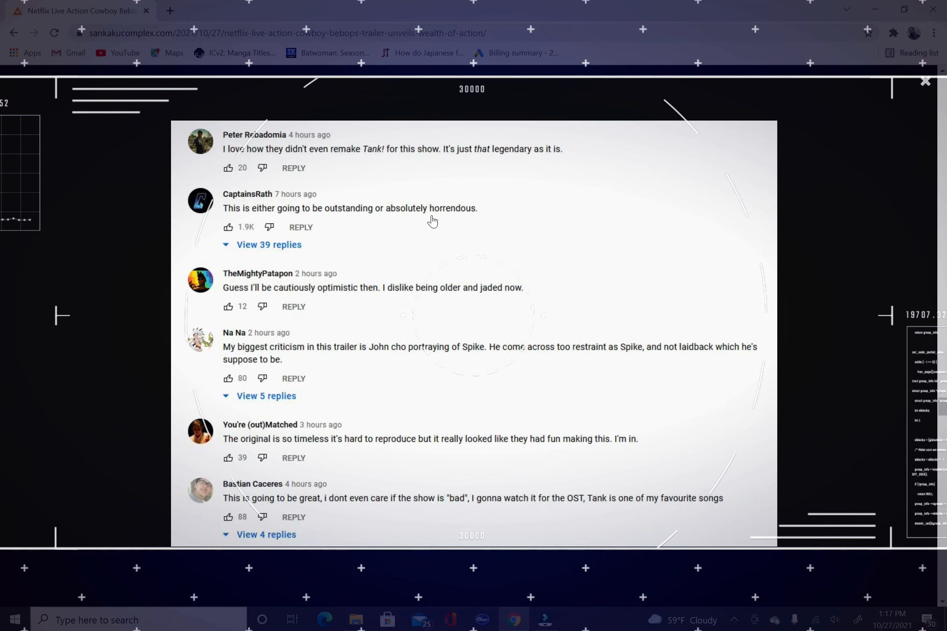
{"action": "mouse_move", "coordinate": [518, 203]}
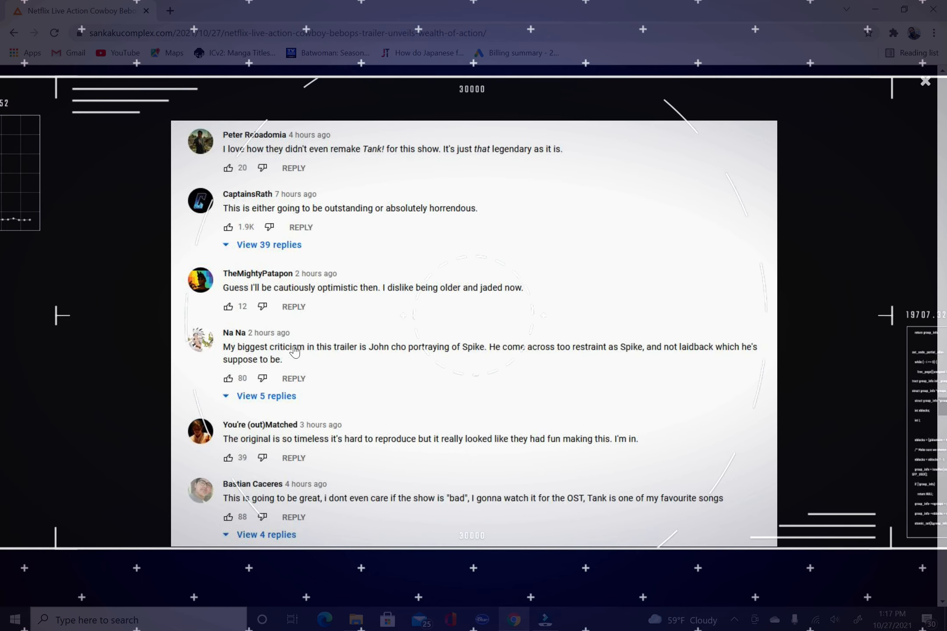
{"action": "mouse_move", "coordinate": [455, 355]}
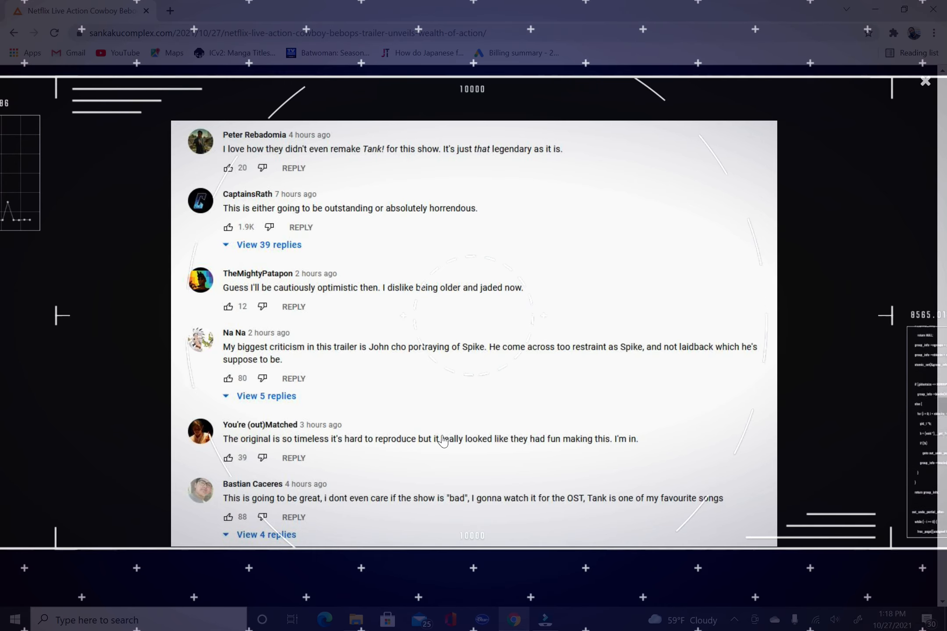
{"action": "mouse_move", "coordinate": [497, 398]}
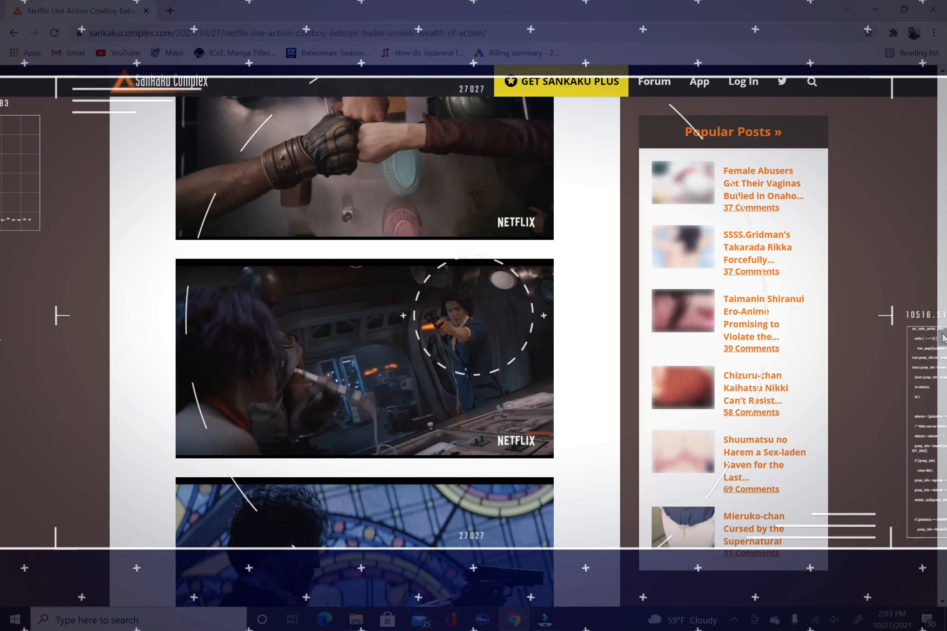
{"action": "scroll", "scroll_direction": "down", "scroll_amount": 3}
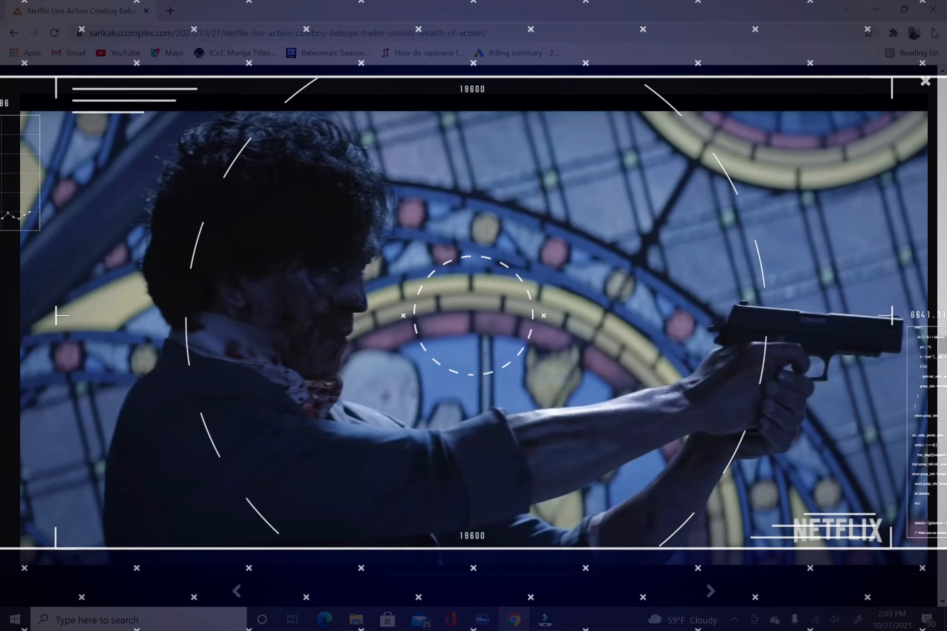
{"action": "left_click", "coordinate": [924, 82]}
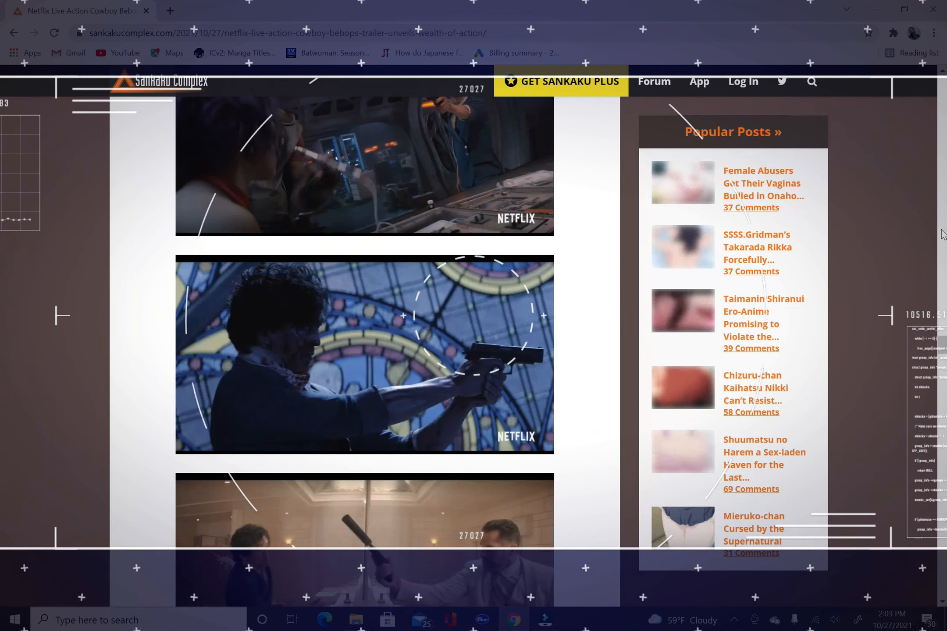
{"action": "scroll", "scroll_direction": "up", "scroll_amount": 3}
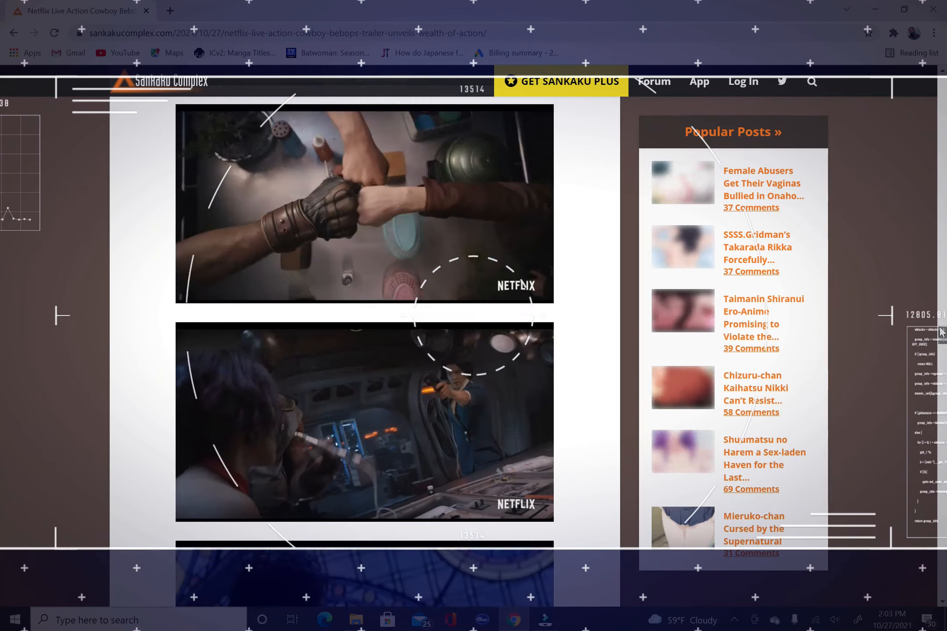